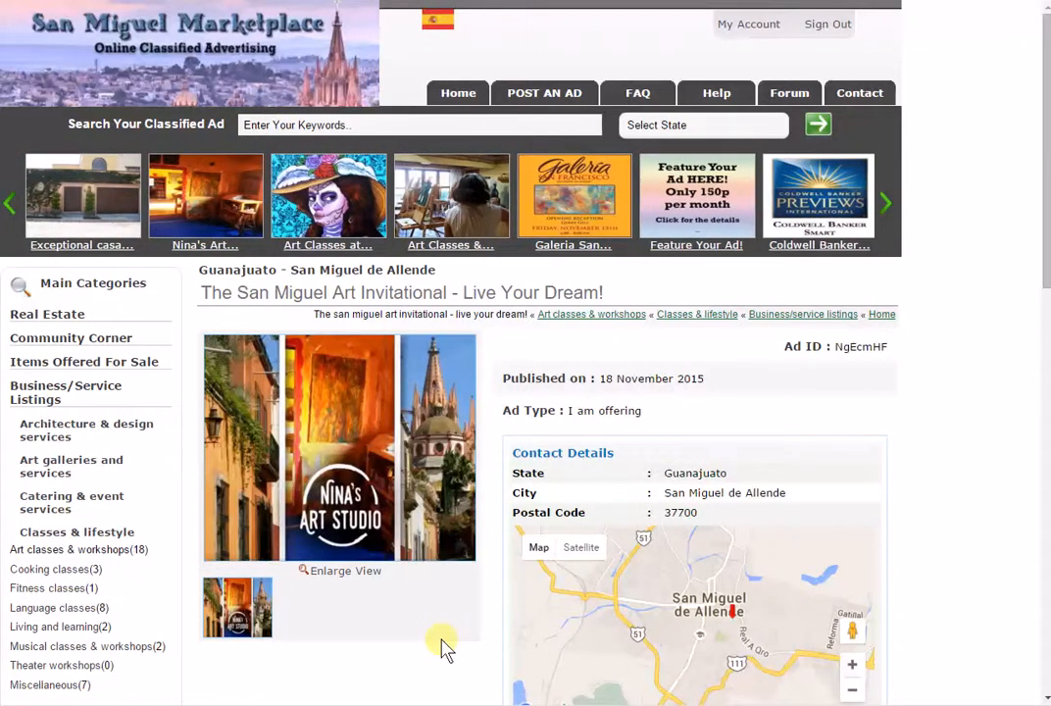
- Advance through the ad page content toward the art invitational's description
left_click(882, 202)
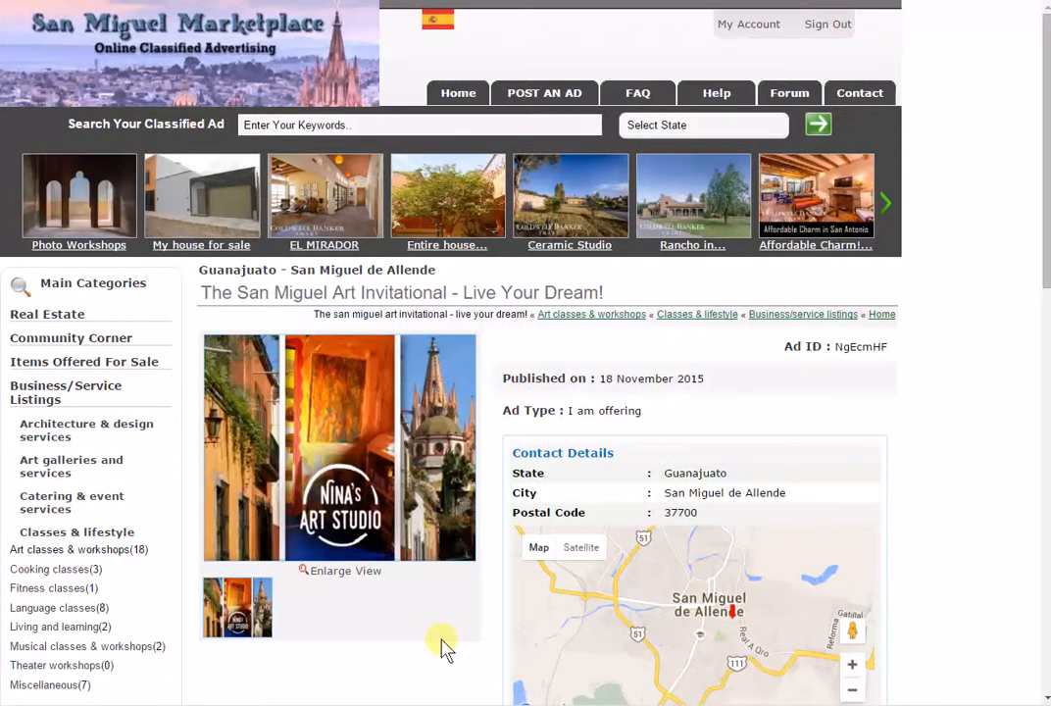
left_click(882, 202)
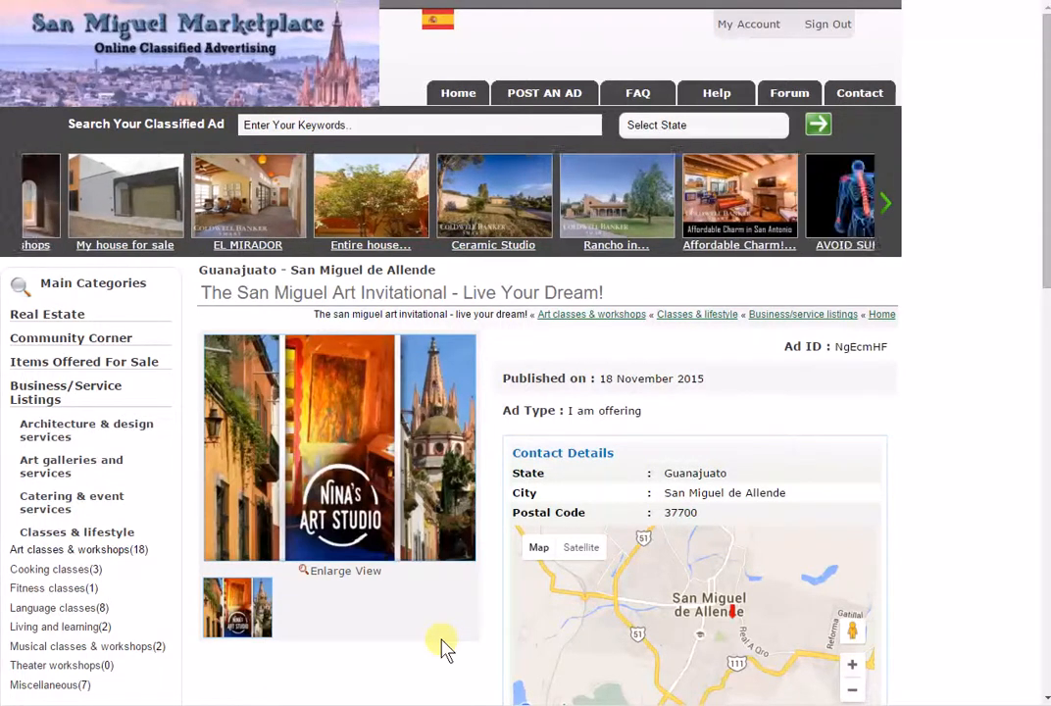
left_click(882, 202)
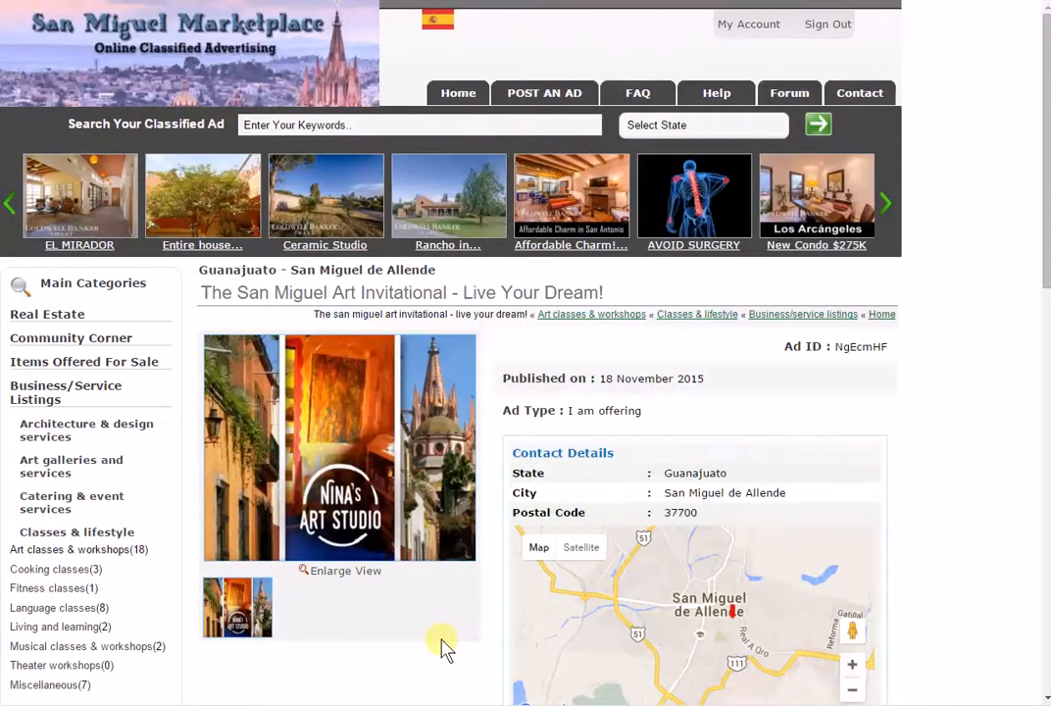
left_click(884, 202)
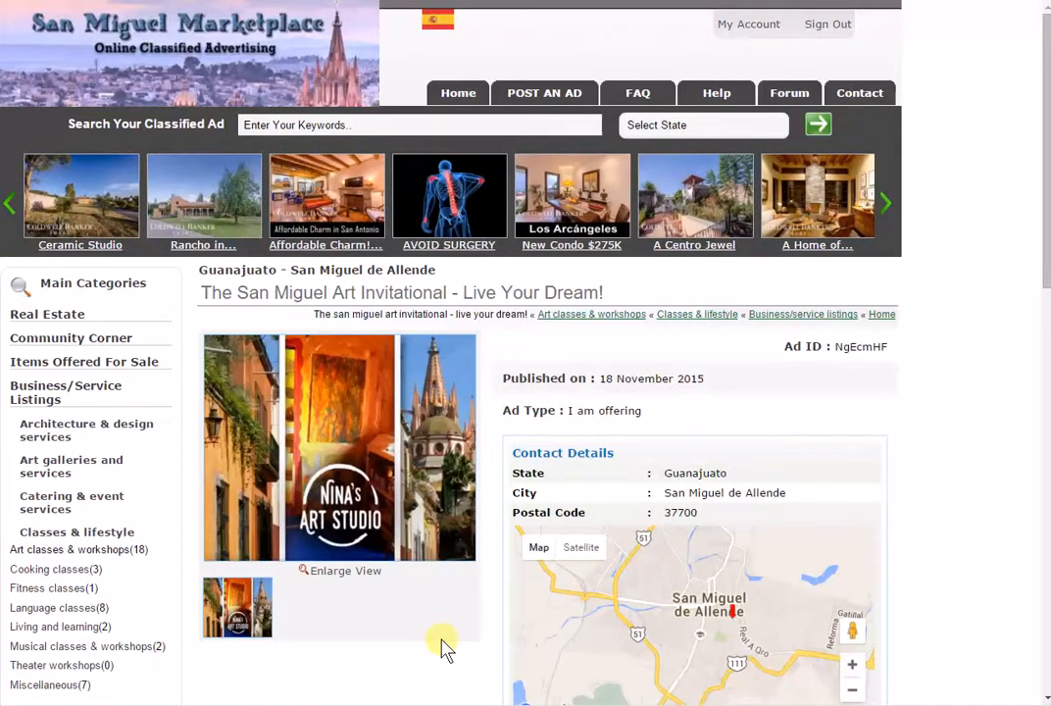
left_click(882, 202)
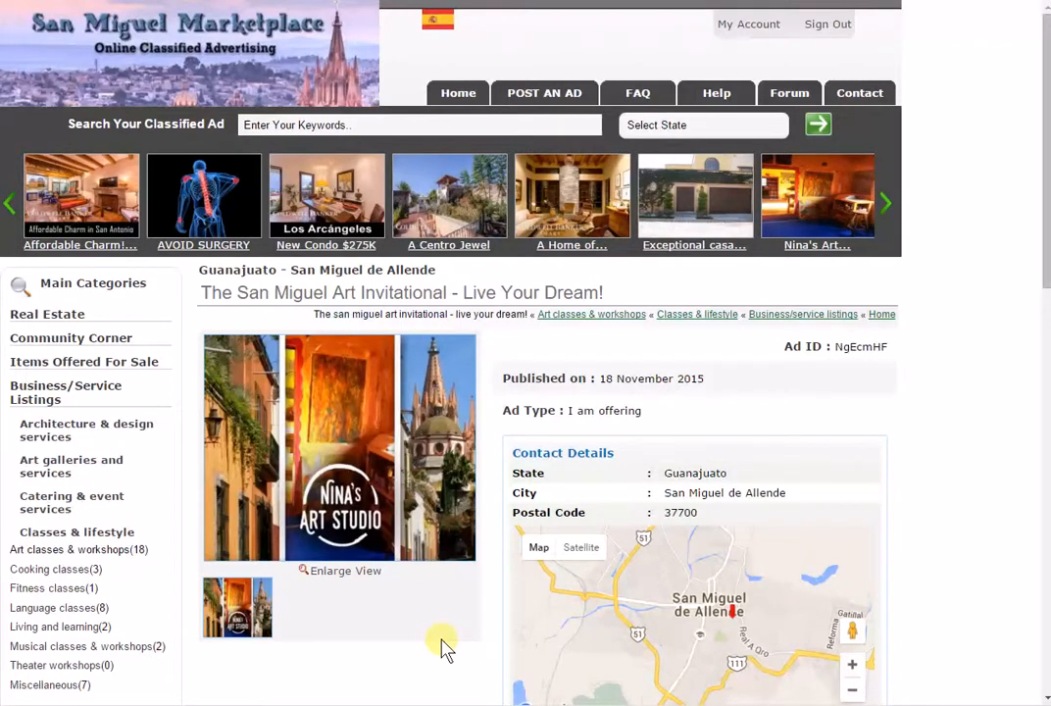
left_click(882, 202)
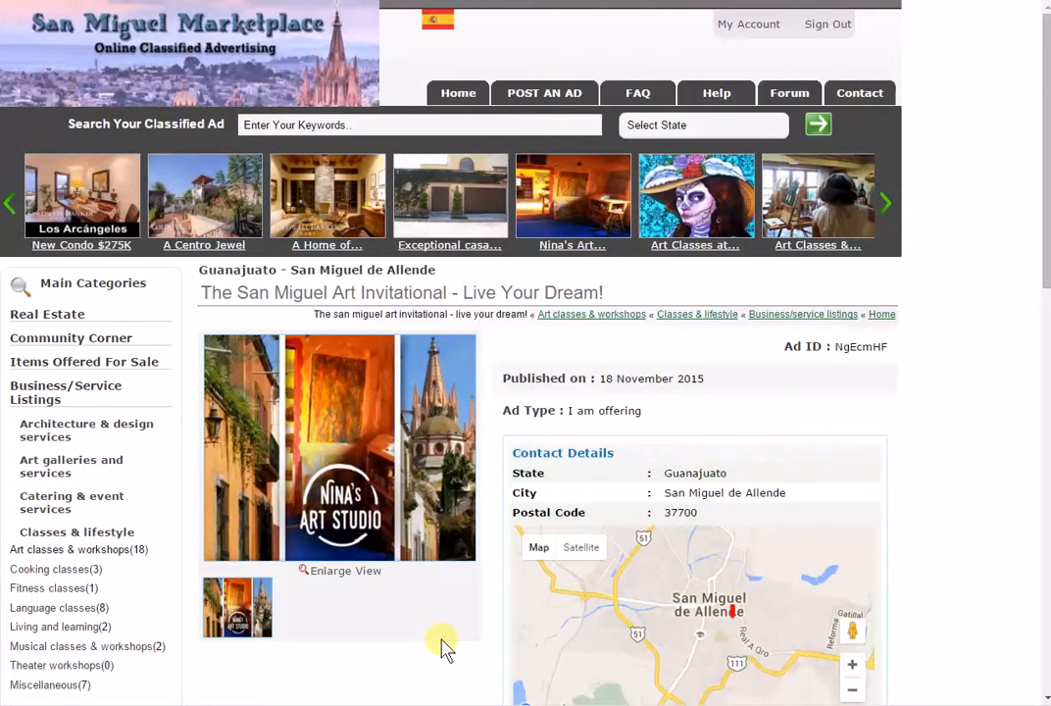
left_click(882, 202)
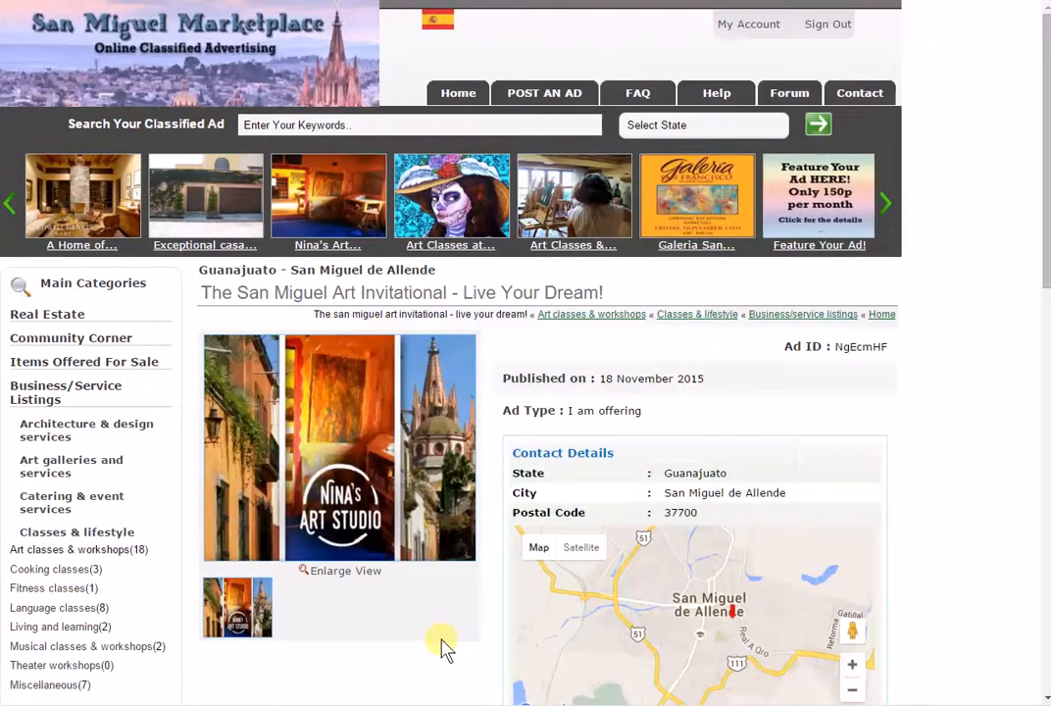
left_click(883, 202)
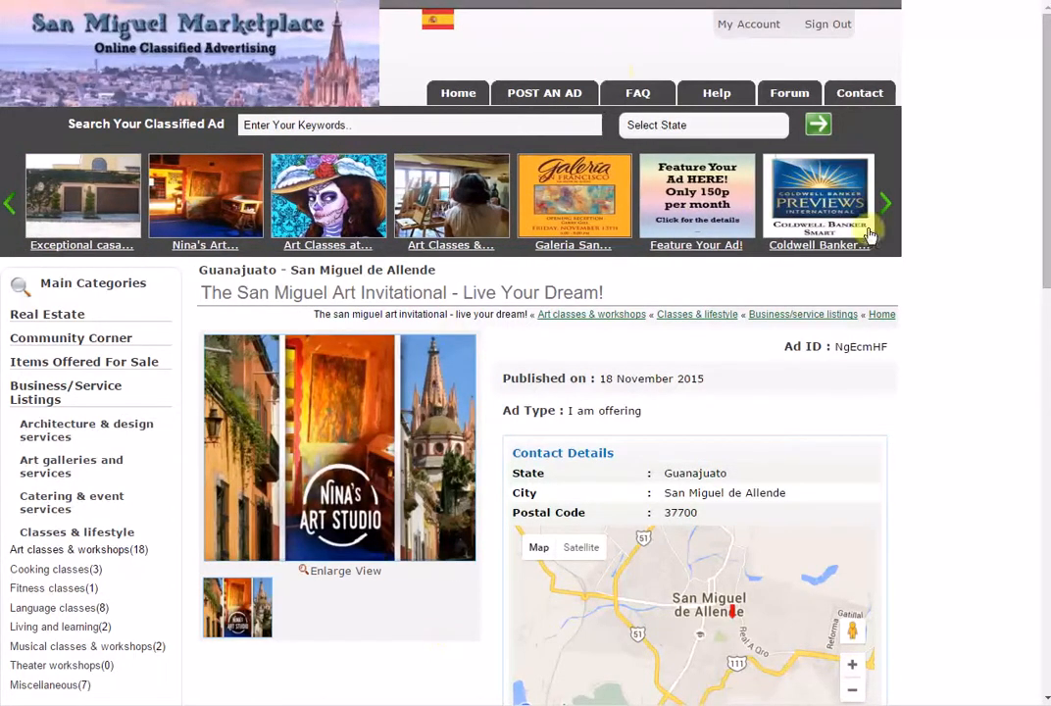
mouse_move(371, 259)
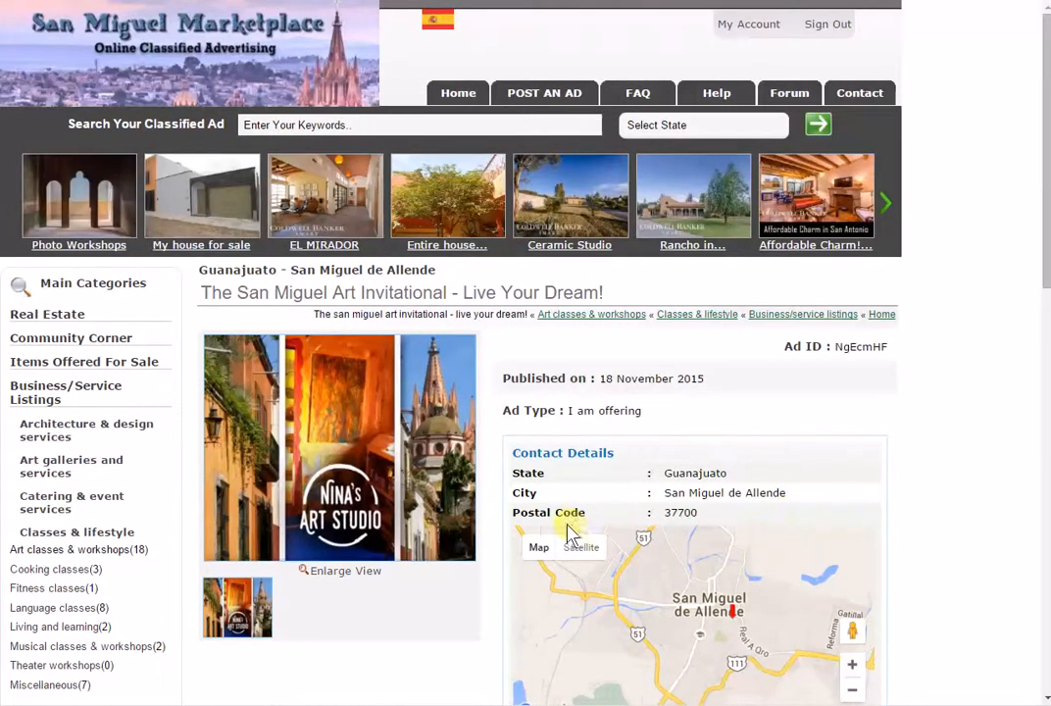
- Reach the description, trip dates and Like/Tweet/Share buttons and reveal the sharing options
scroll("down", 3)
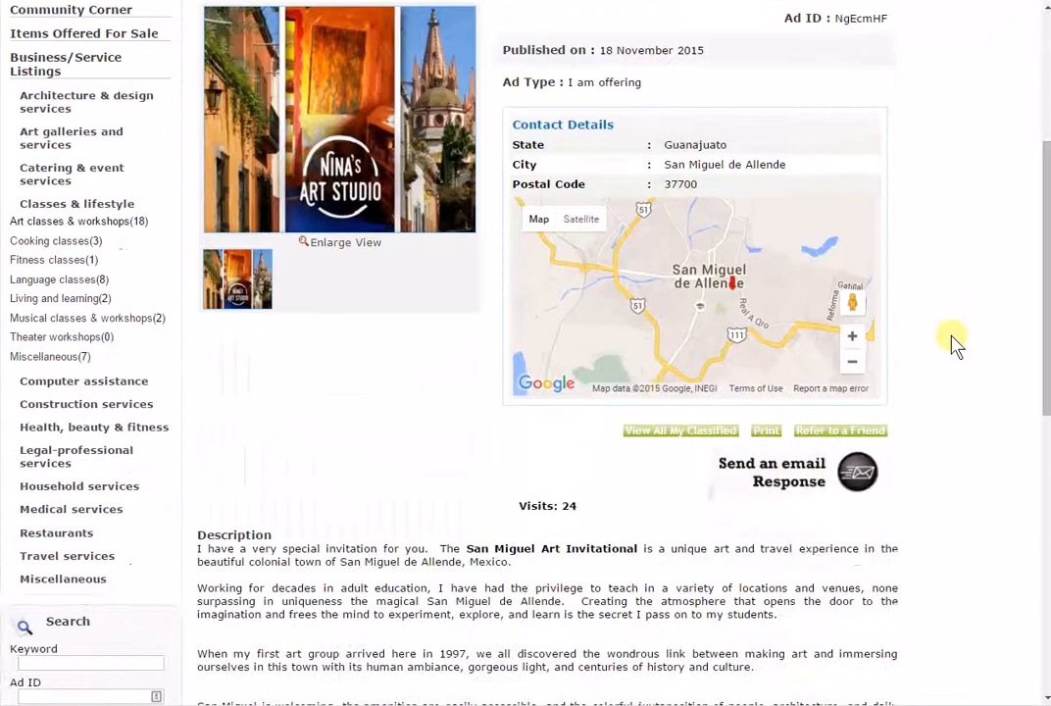
scroll("down", 3)
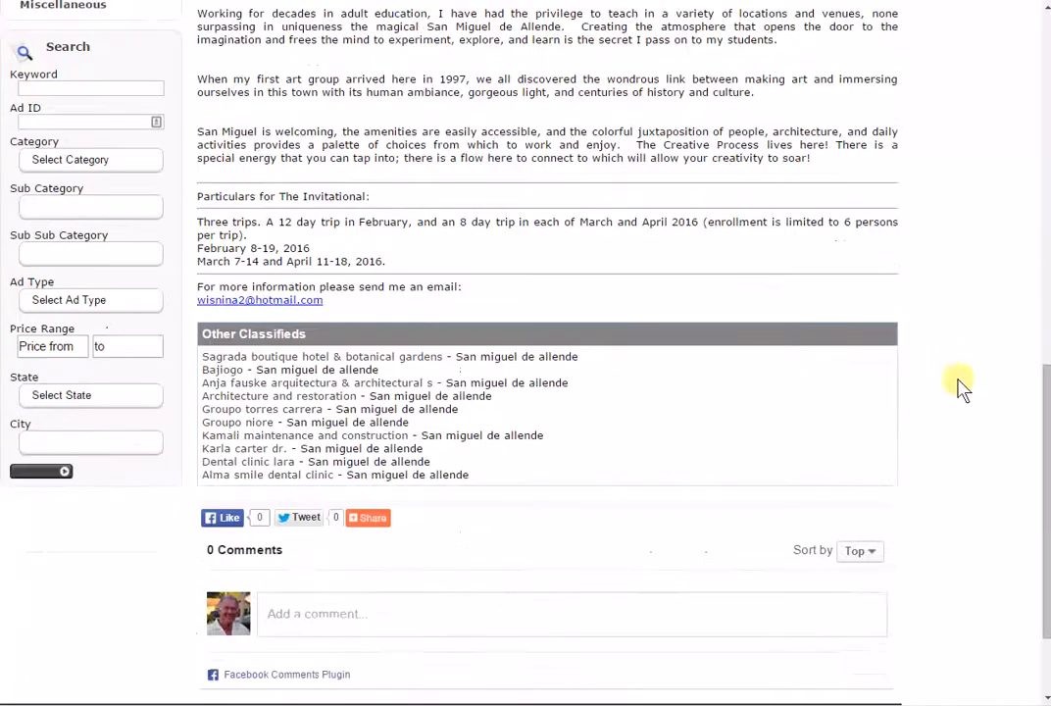
mouse_move(431, 459)
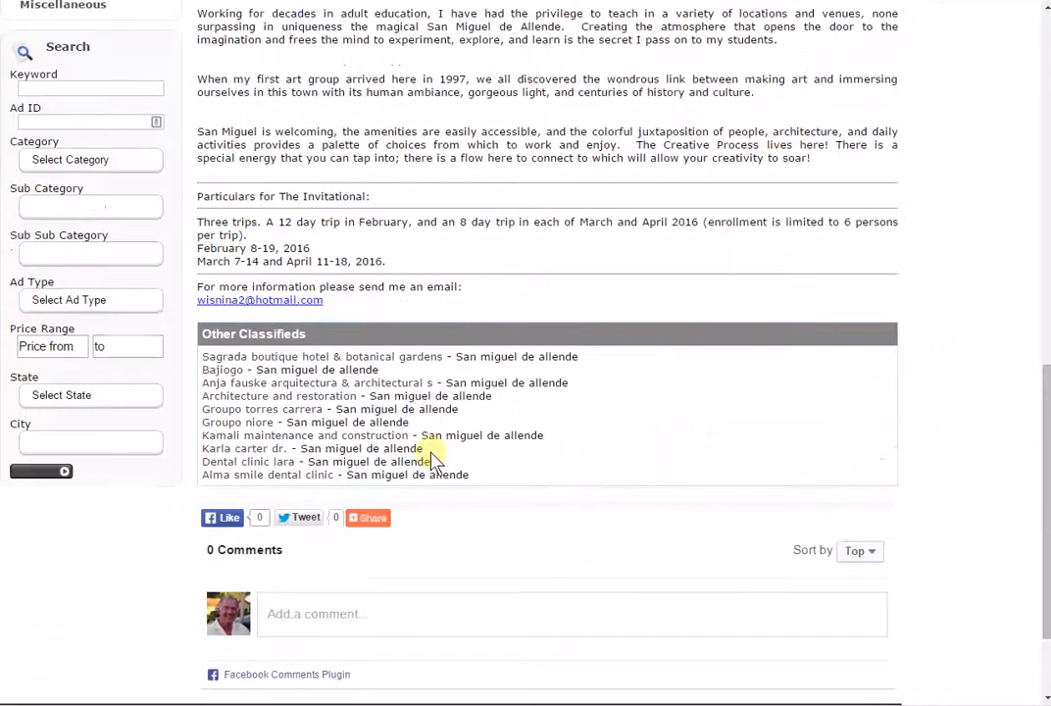
mouse_move(233, 473)
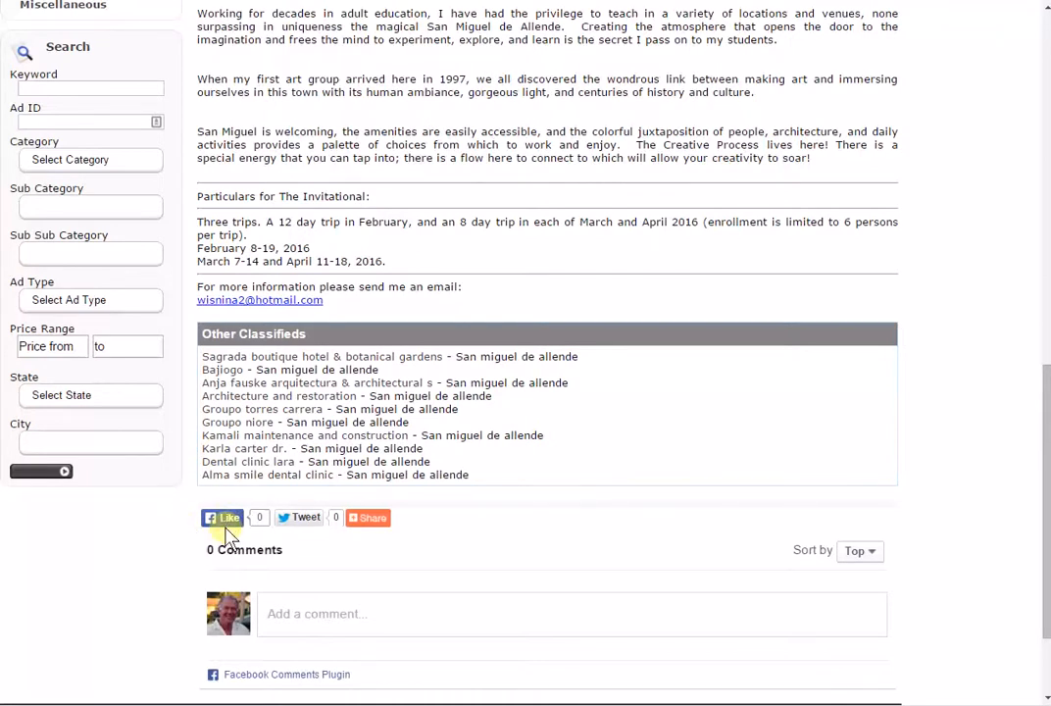
mouse_move(301, 517)
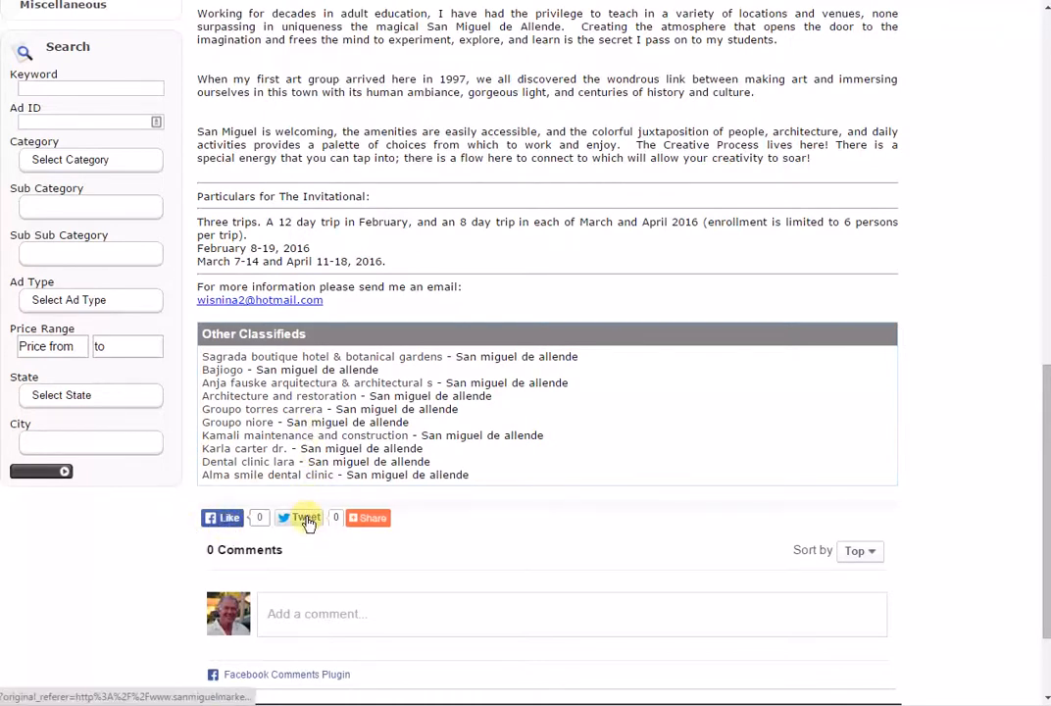
left_click(368, 518)
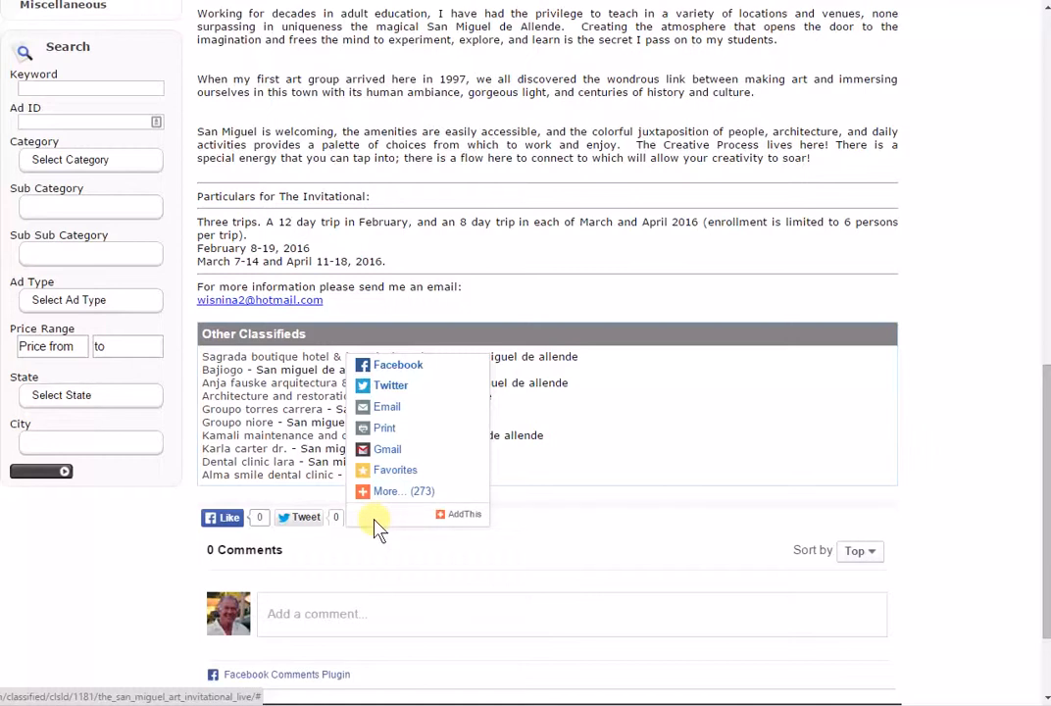
mouse_move(390, 384)
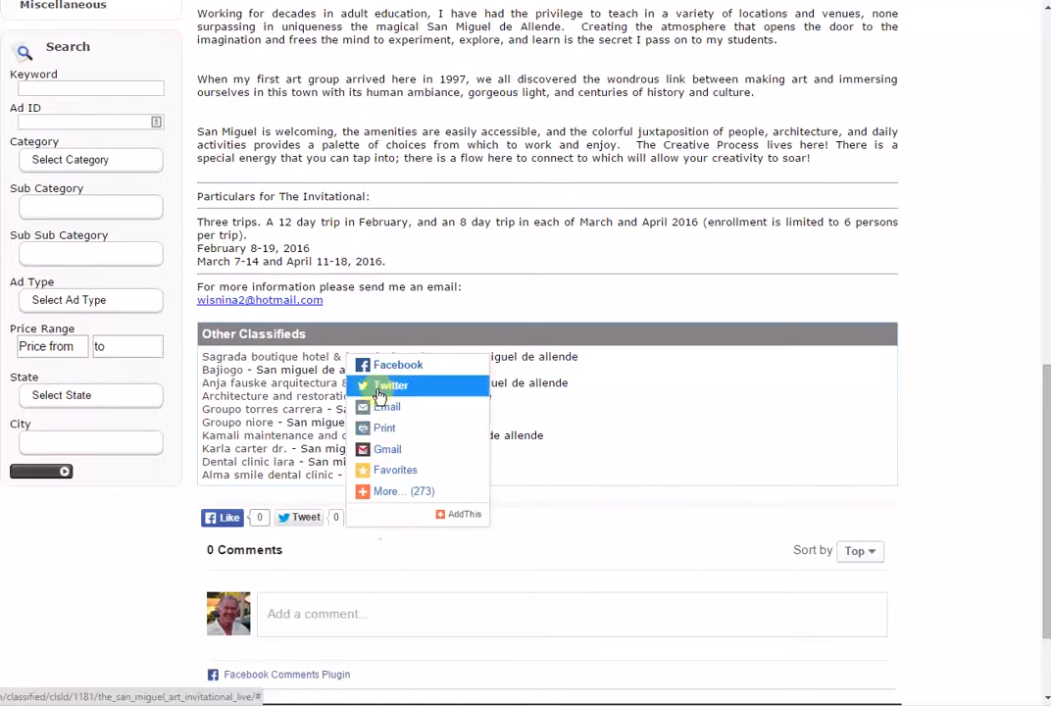
mouse_move(390, 384)
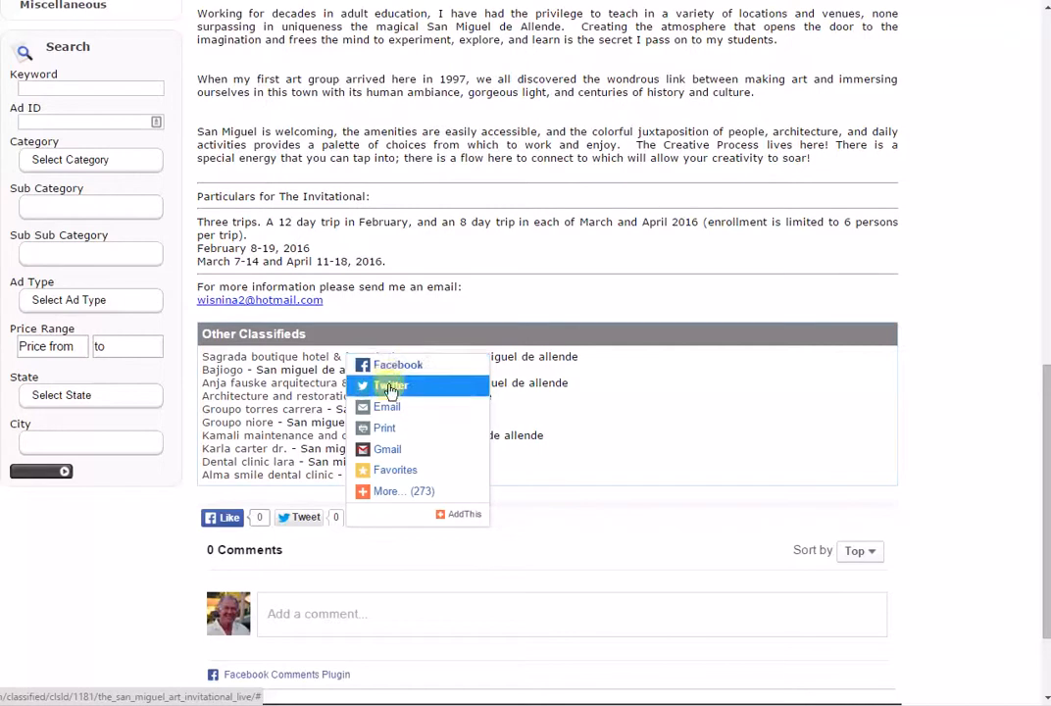
mouse_move(386, 405)
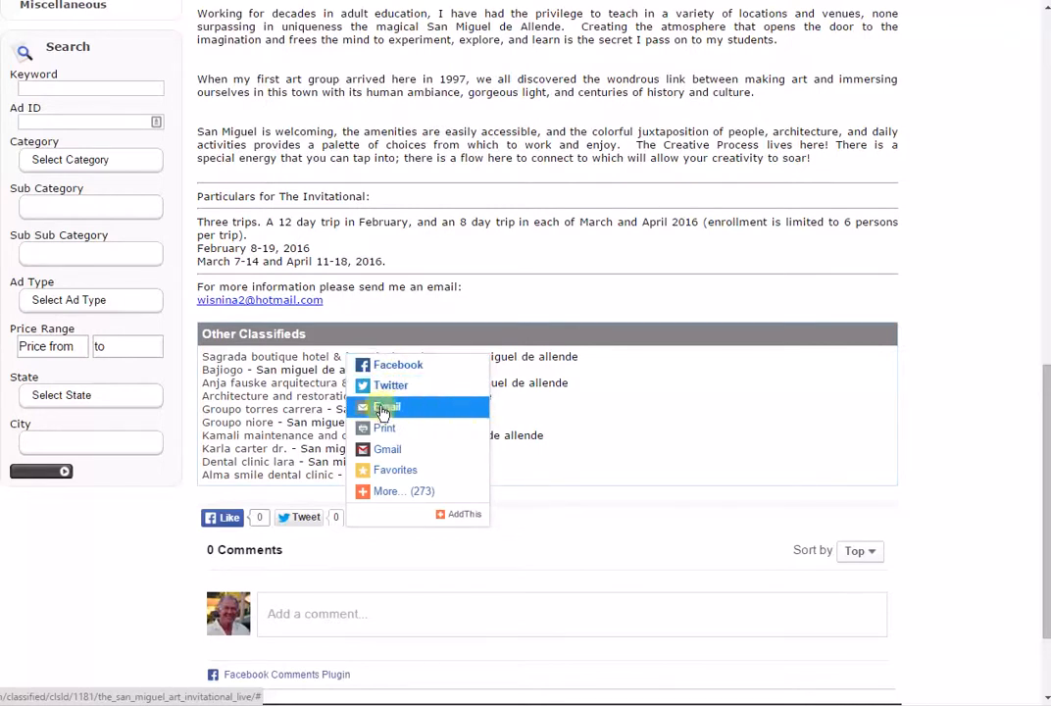
mouse_move(384, 427)
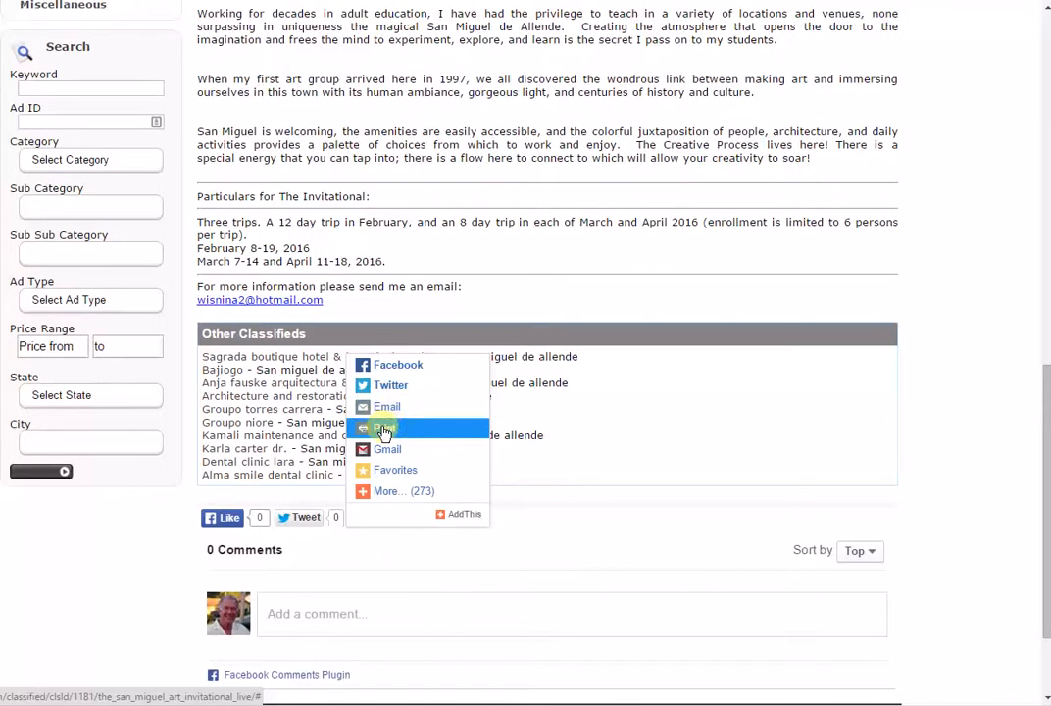
mouse_move(390, 448)
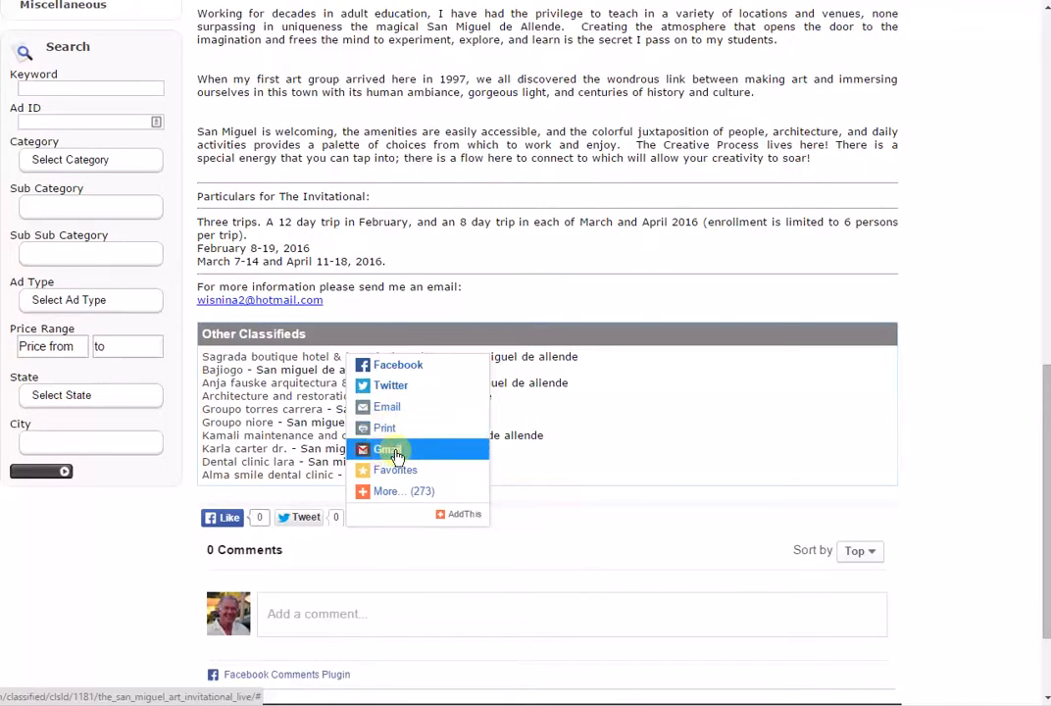
mouse_move(392, 470)
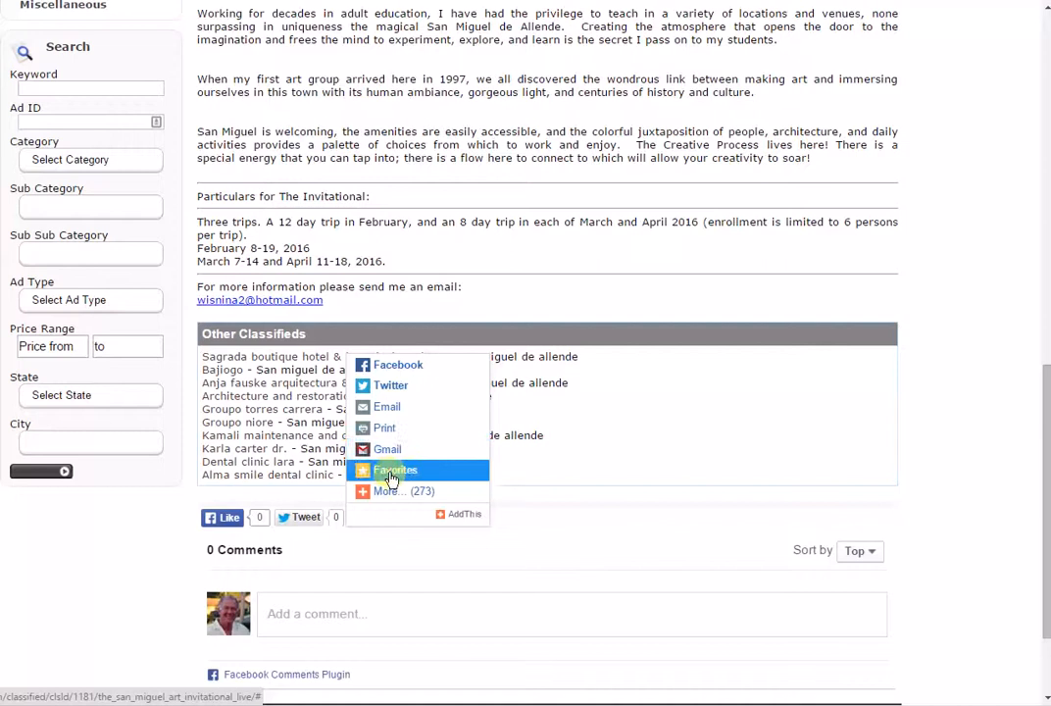
mouse_move(867, 368)
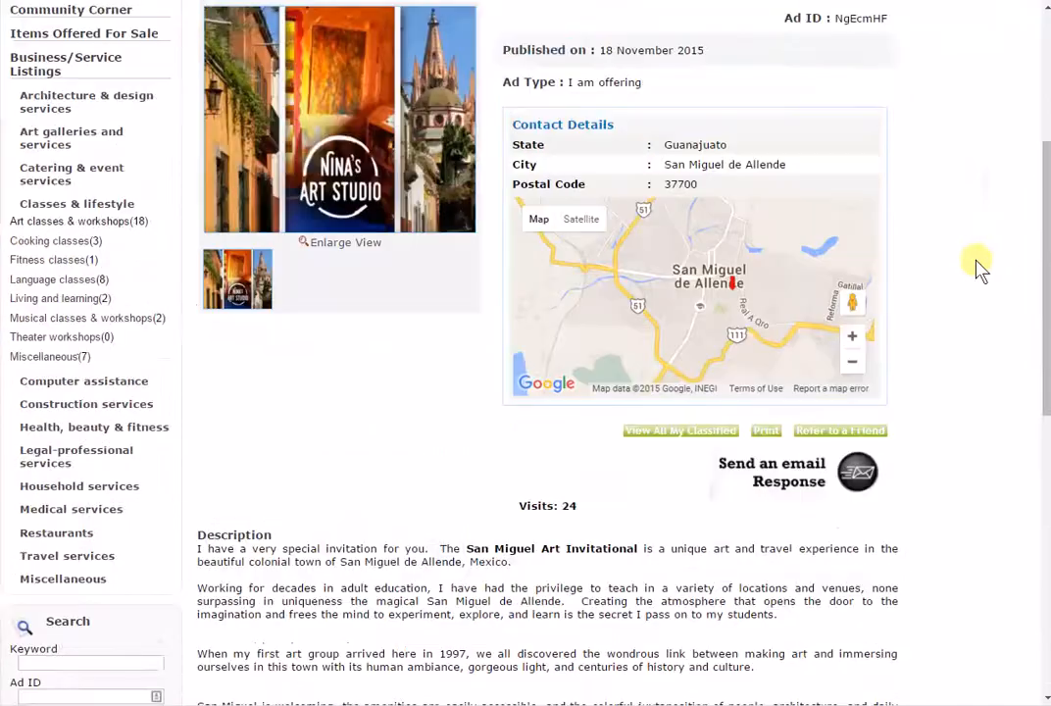
- Scroll below the ad description and reopen the AddThis sharing menu via Share
scroll("up", 3)
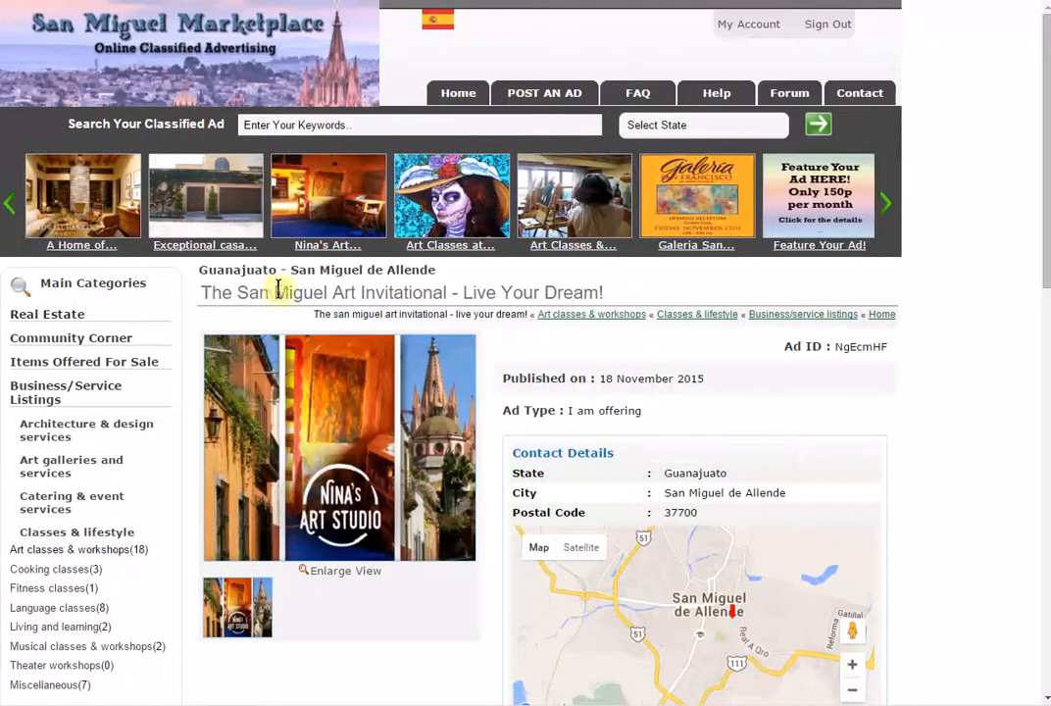
mouse_move(965, 255)
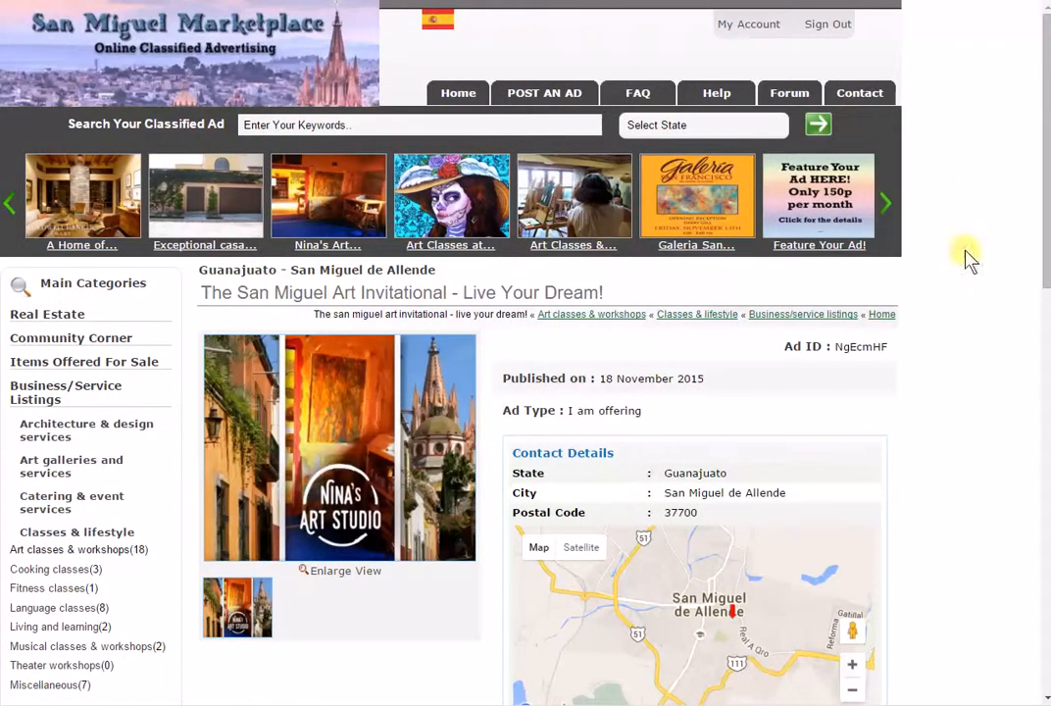
scroll("down", 3)
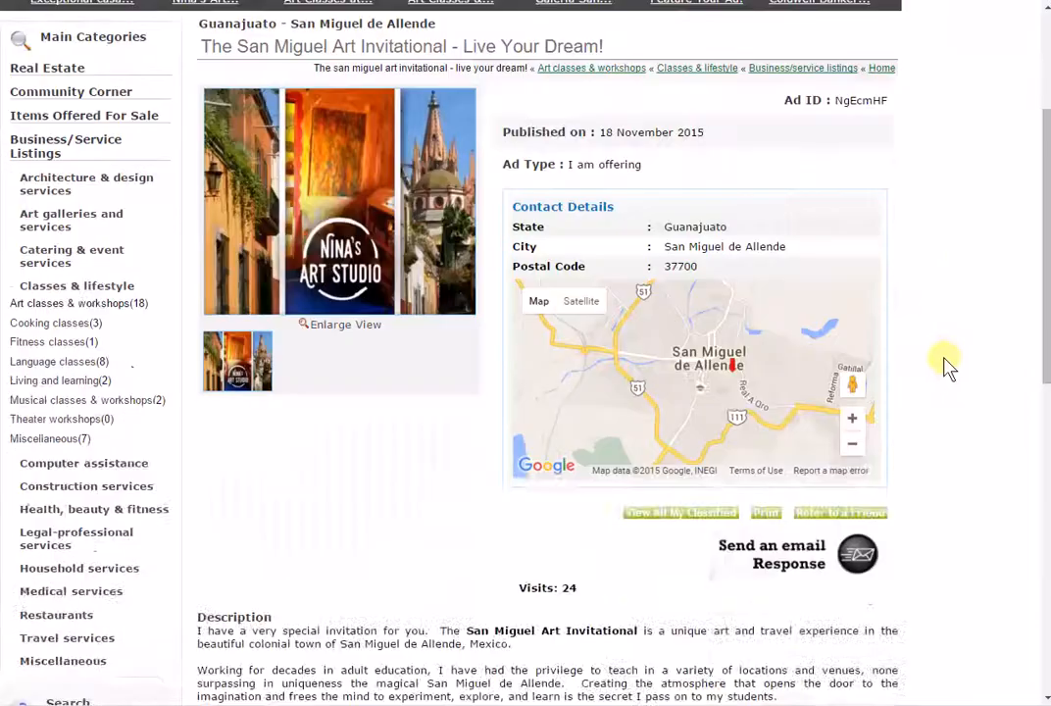
scroll("down", 3)
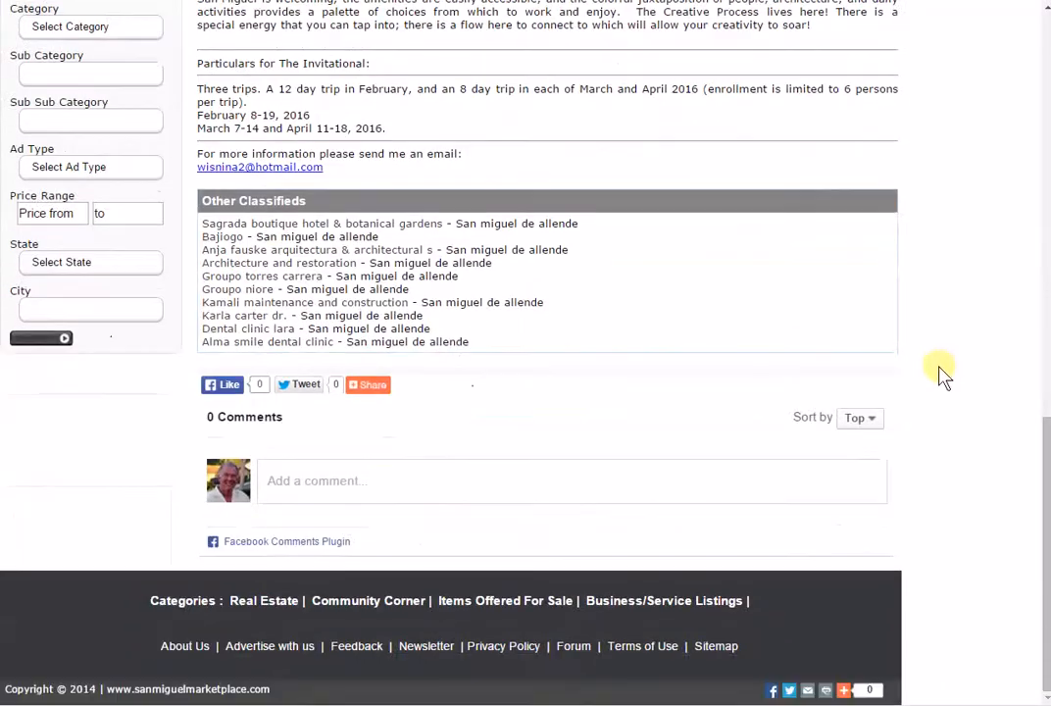
left_click(369, 382)
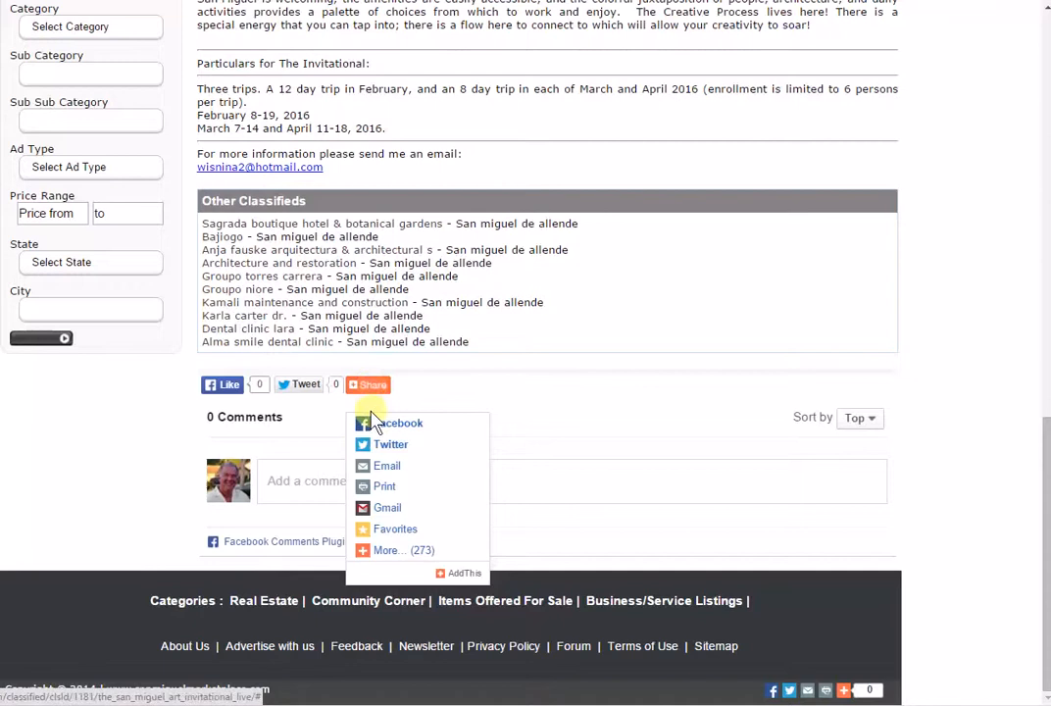
mouse_move(396, 424)
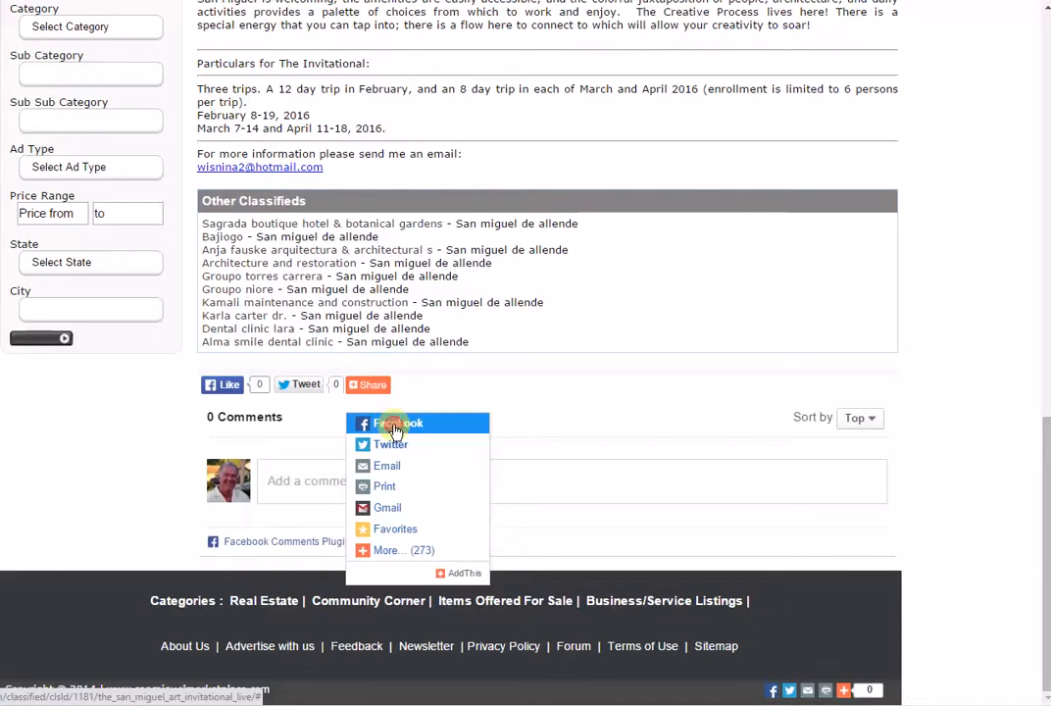
- Choose Facebook from the Share menu to launch the Share on Facebook popup
left_click(400, 423)
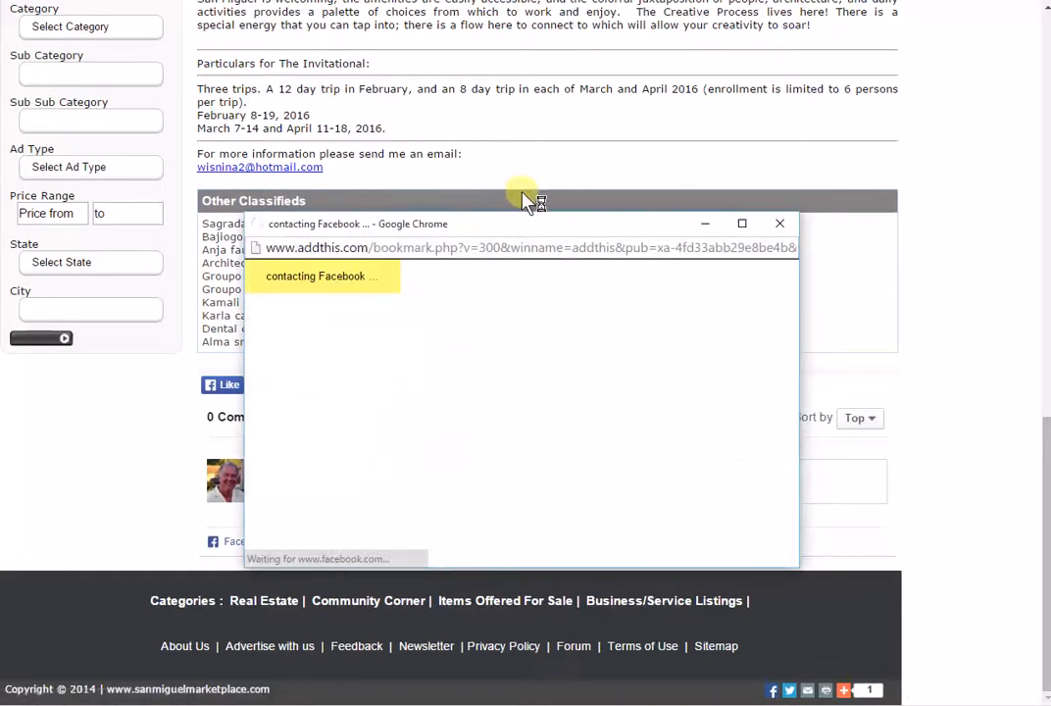
mouse_move(584, 236)
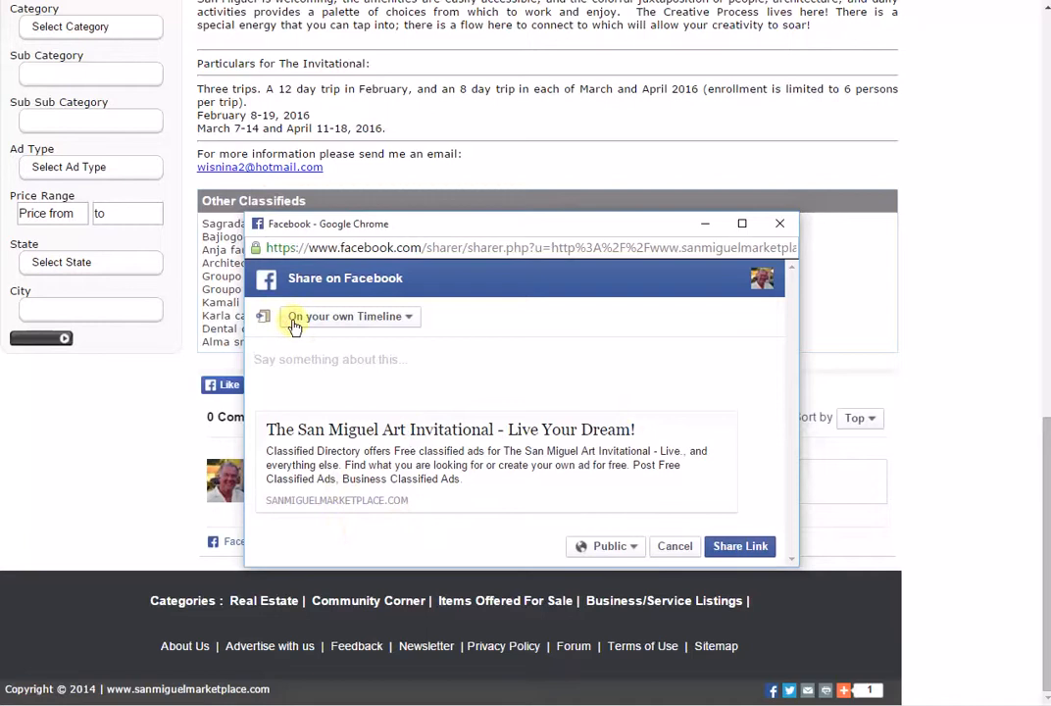
mouse_move(415, 322)
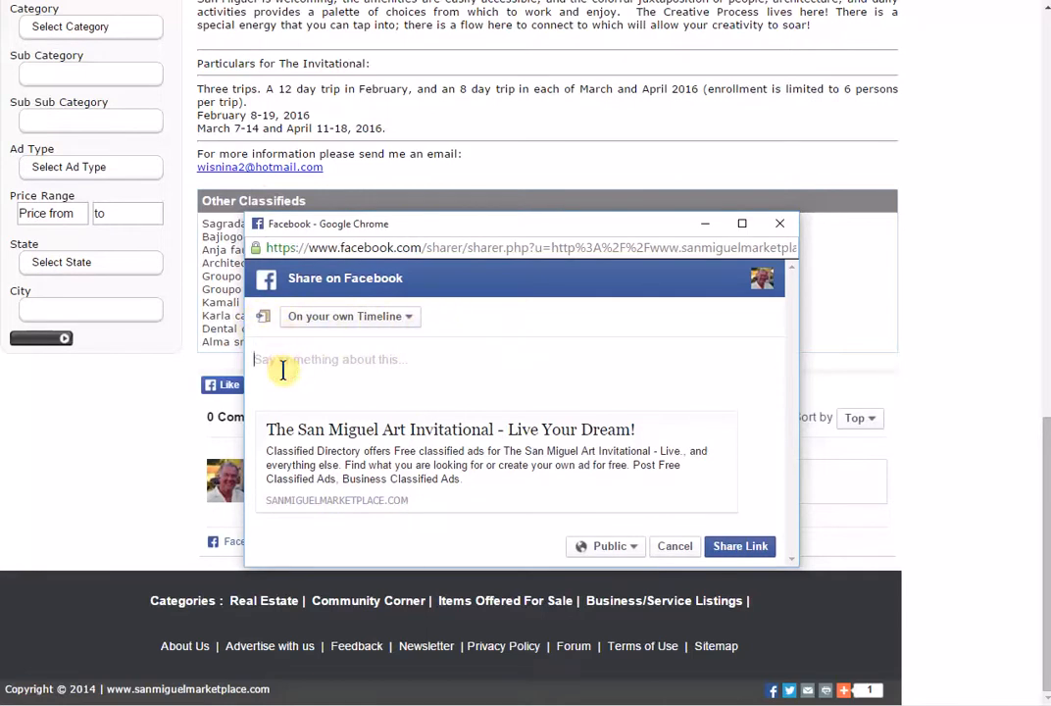
- Enter the comment 'This is a great vacation offer' for the shared art invitational link
type("This is a great v")
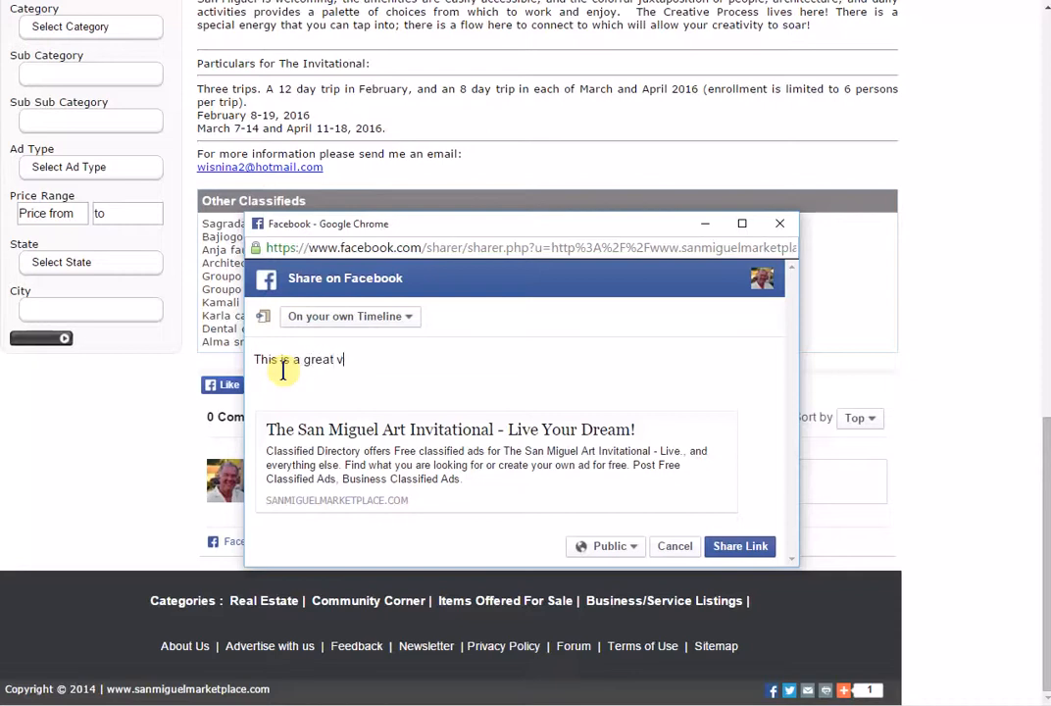
type("acation offer")
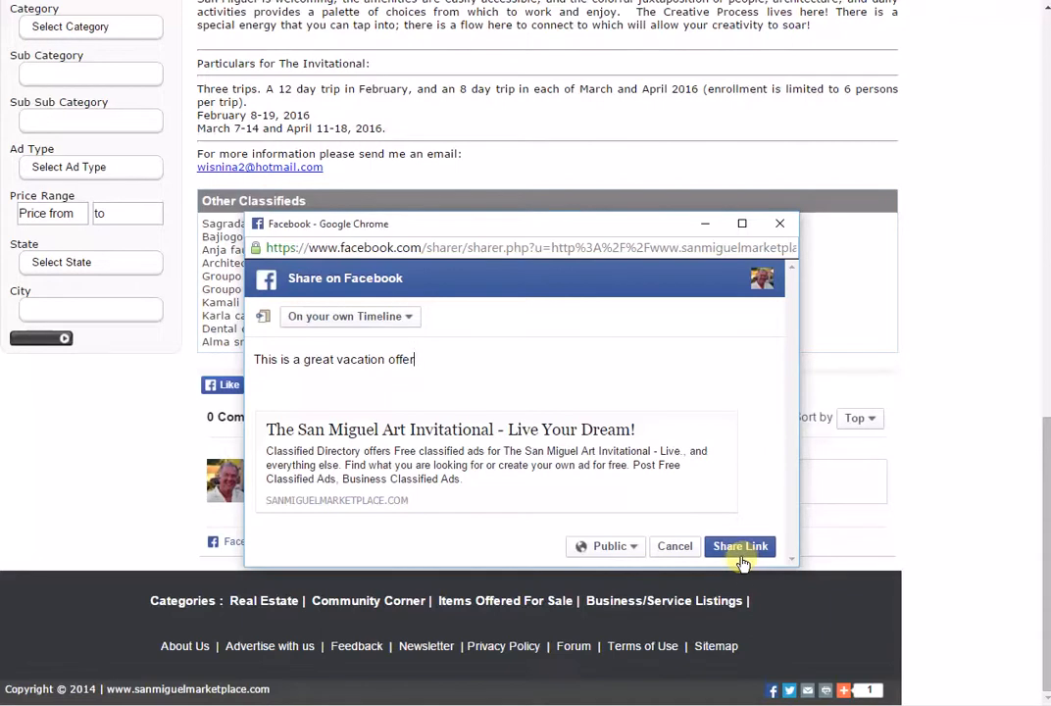
mouse_move(737, 568)
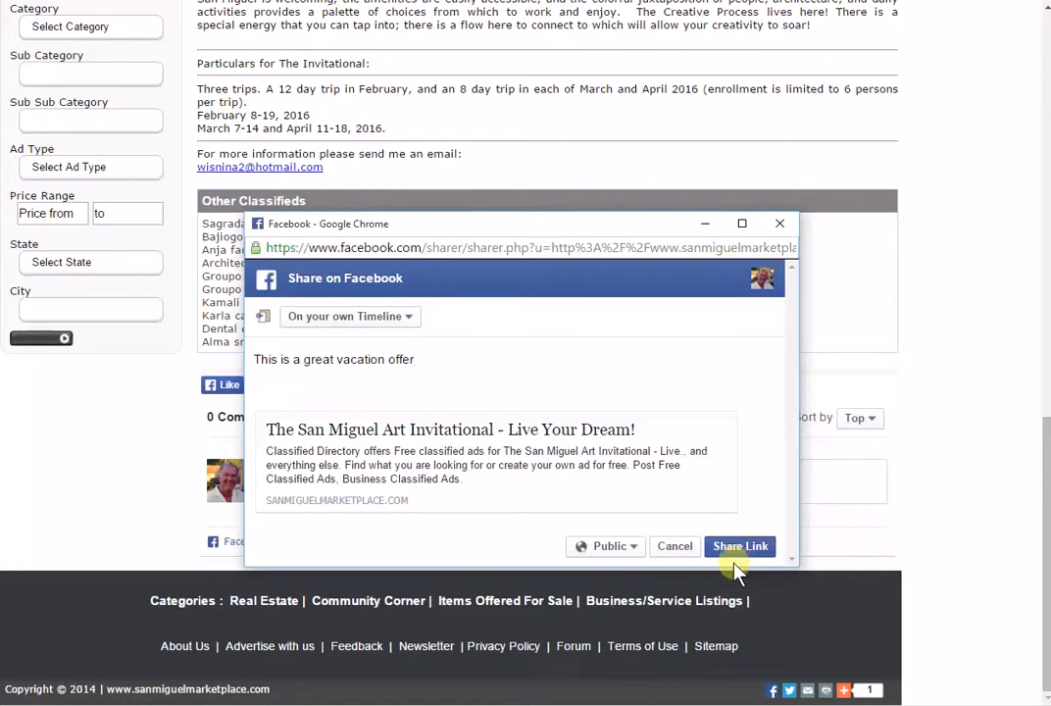
mouse_move(811, 53)
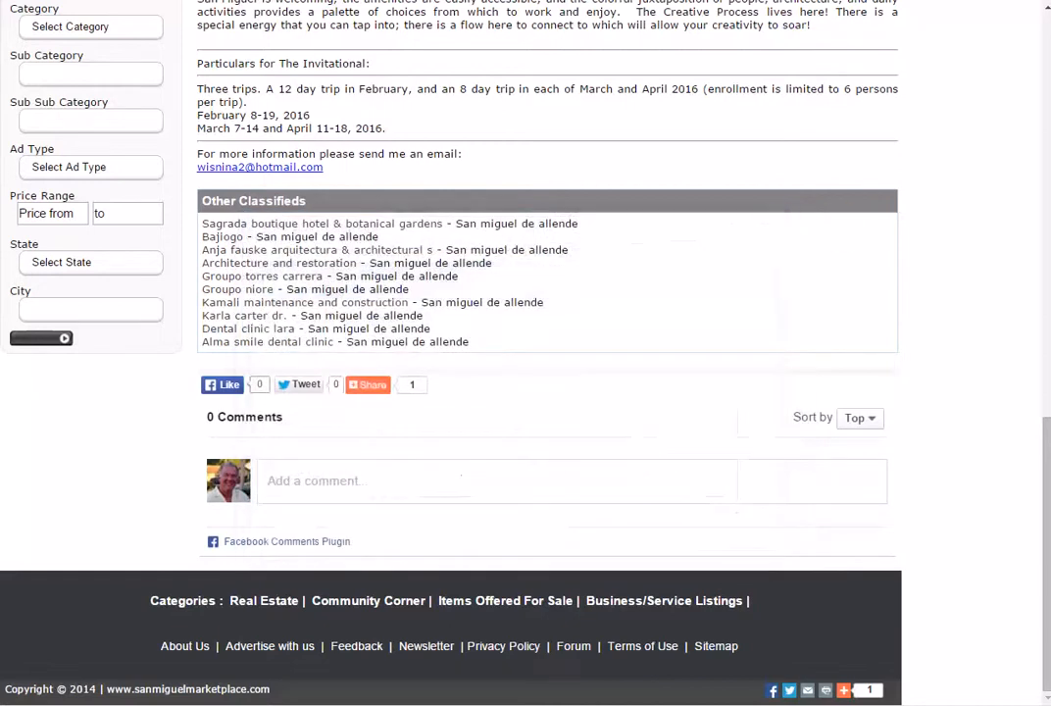
mouse_move(98, 404)
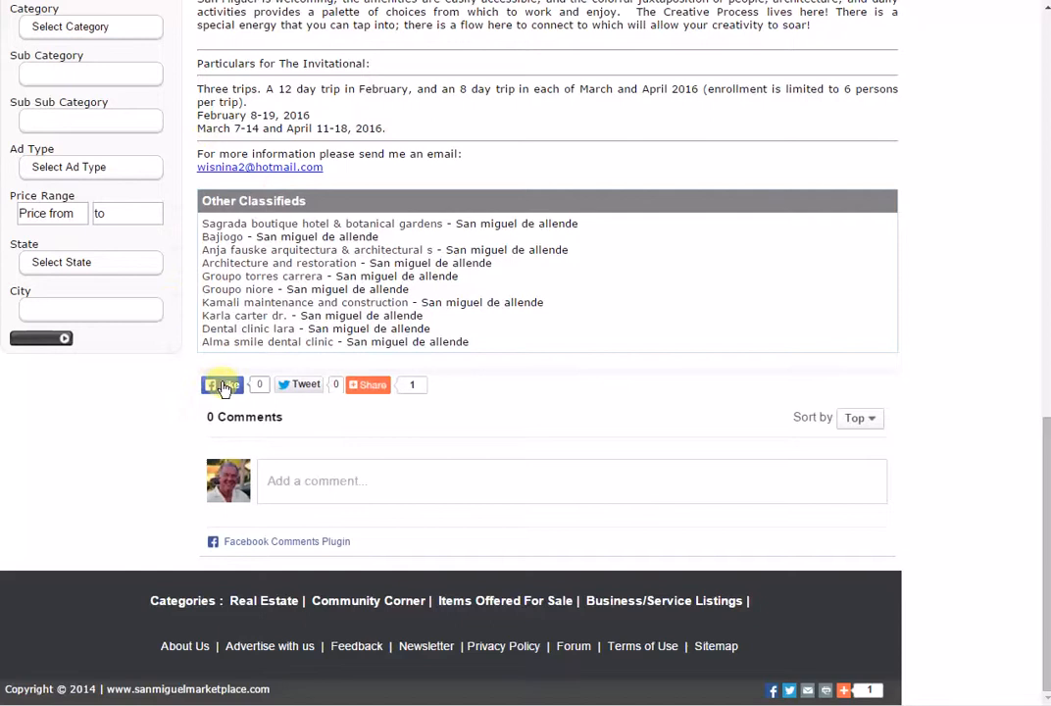
mouse_move(223, 385)
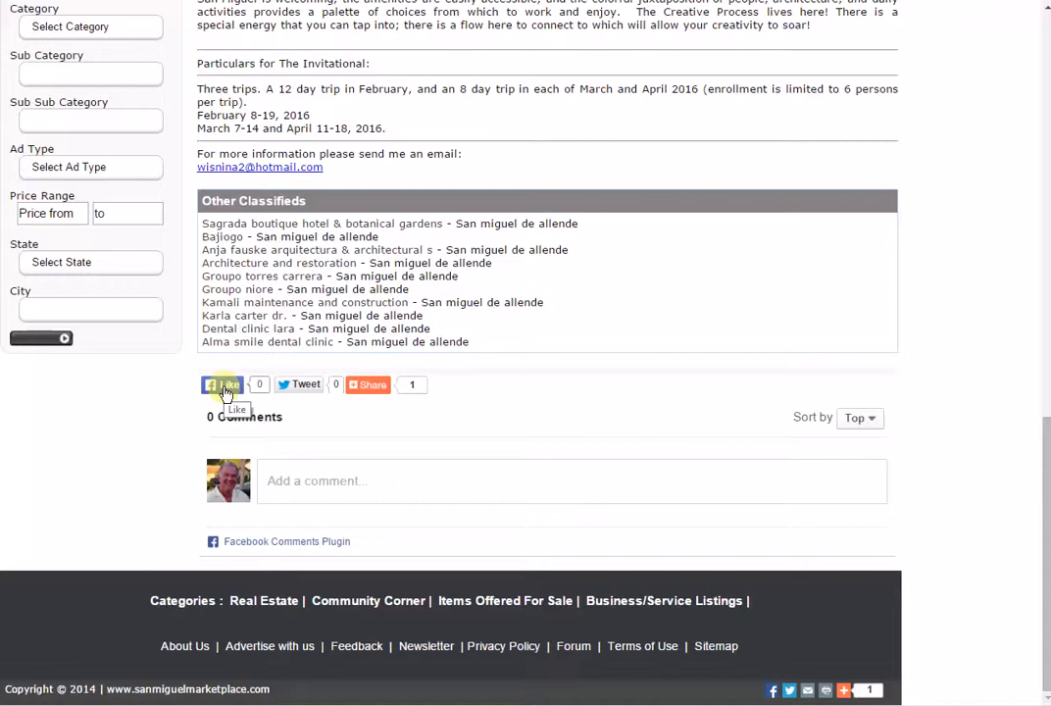
mouse_move(921, 194)
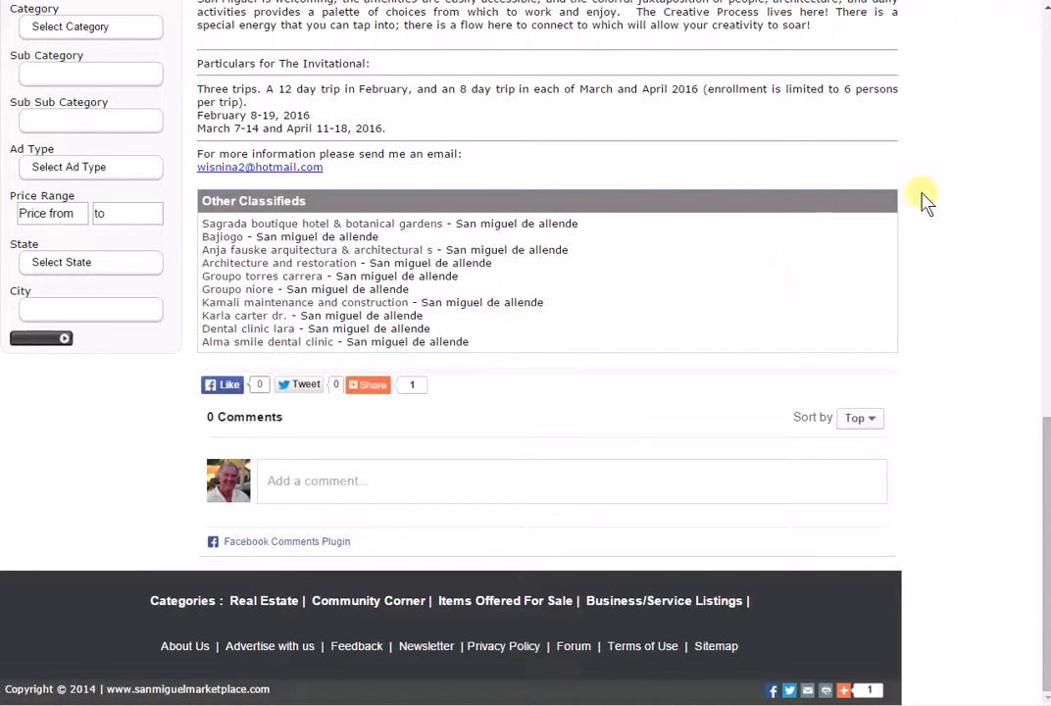
mouse_move(960, 380)
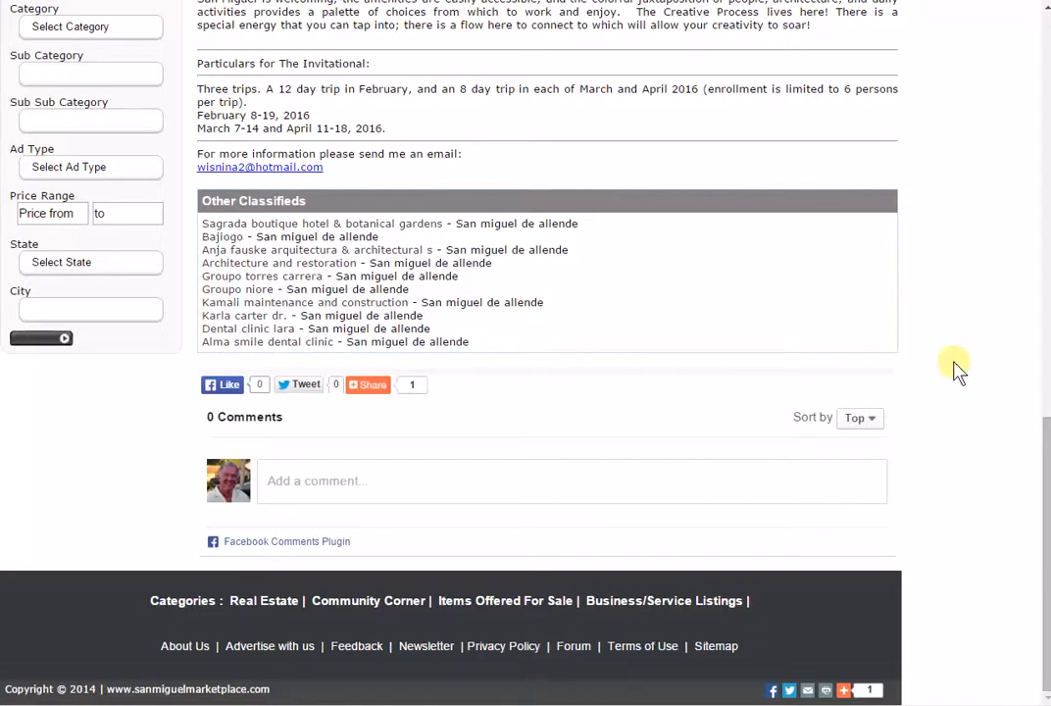
mouse_move(953, 377)
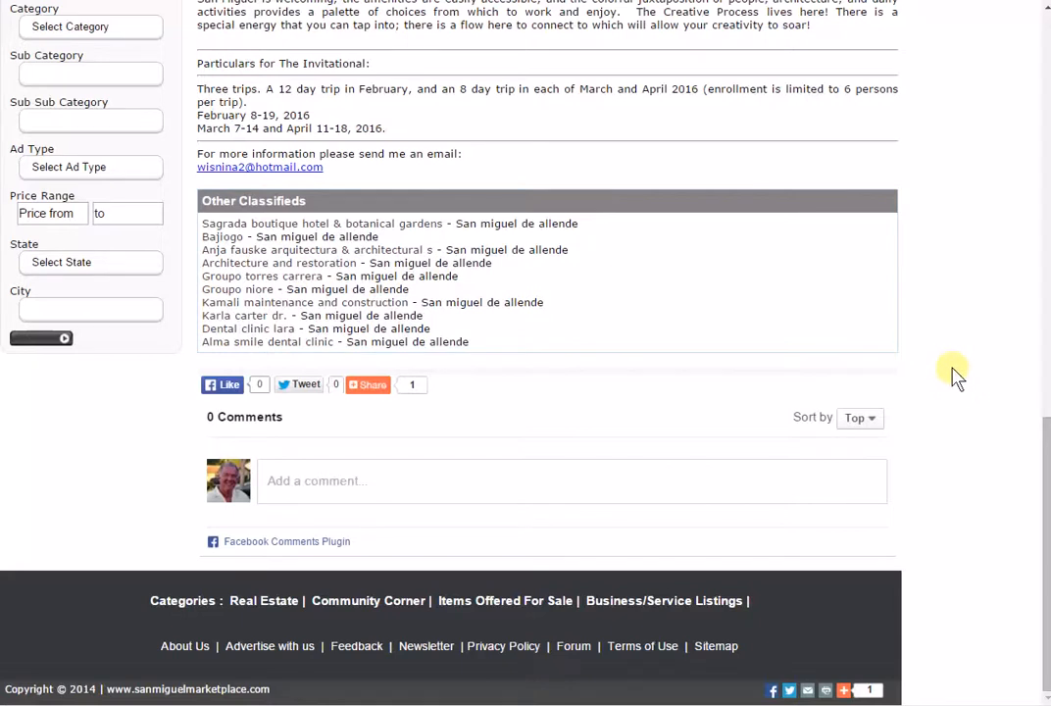